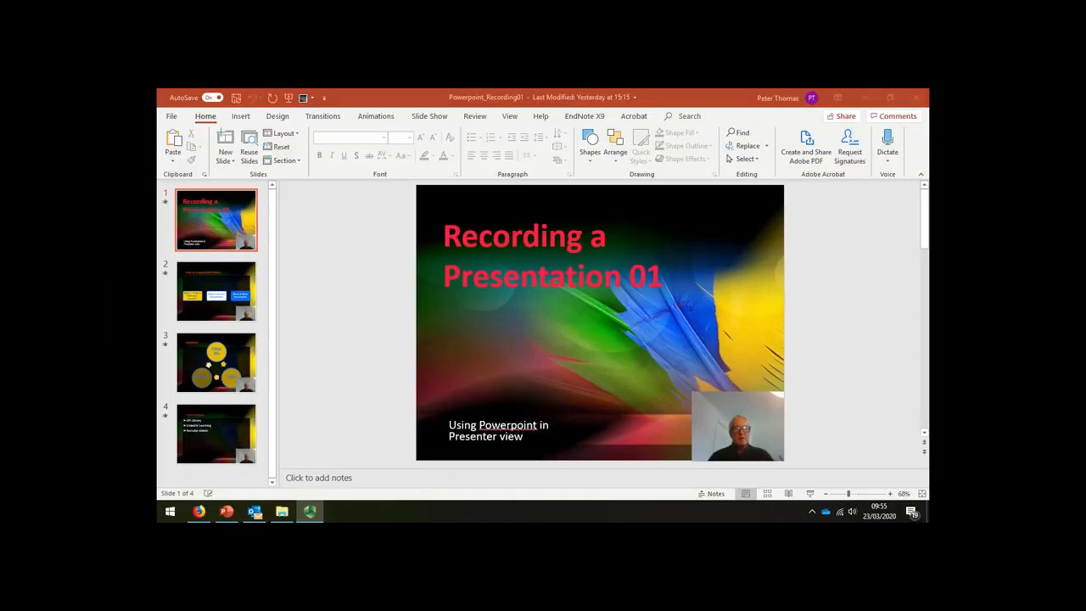
{"action": "mouse_move", "coordinate": [660, 194]}
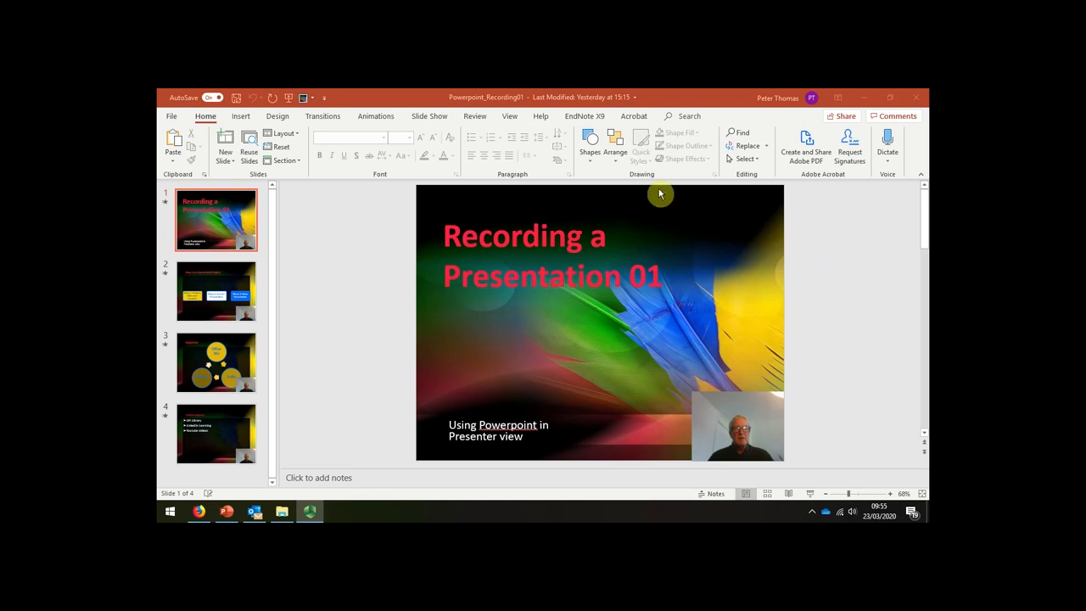
{"action": "mouse_move", "coordinate": [587, 221]}
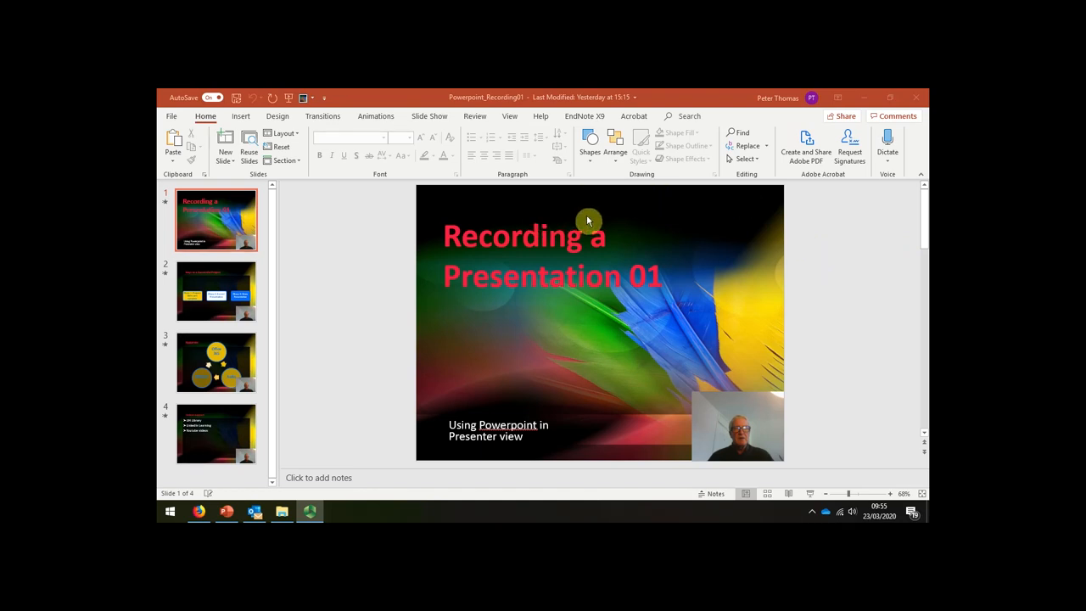
{"action": "mouse_move", "coordinate": [516, 292]}
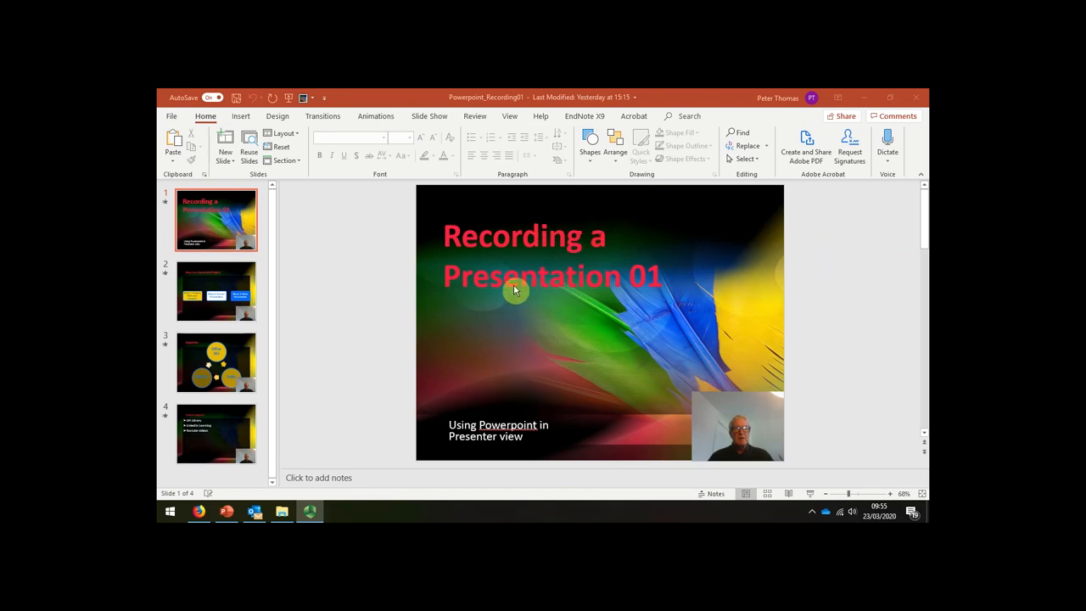
{"action": "mouse_move", "coordinate": [349, 295]}
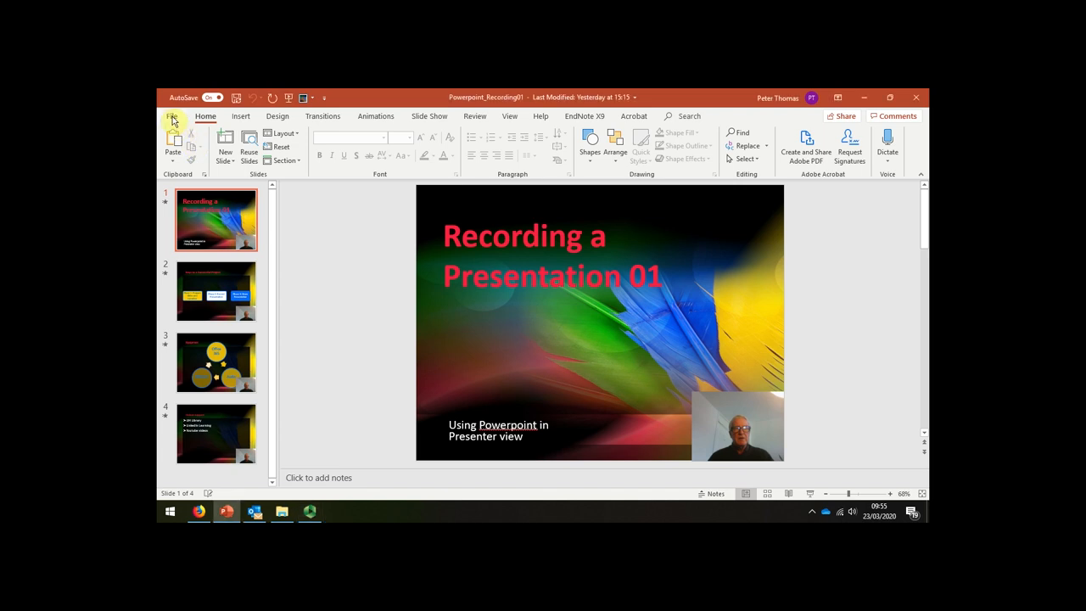
Show the Export page from the File menu, listing PDF, video and handout options
{"action": "left_click", "coordinate": [173, 115]}
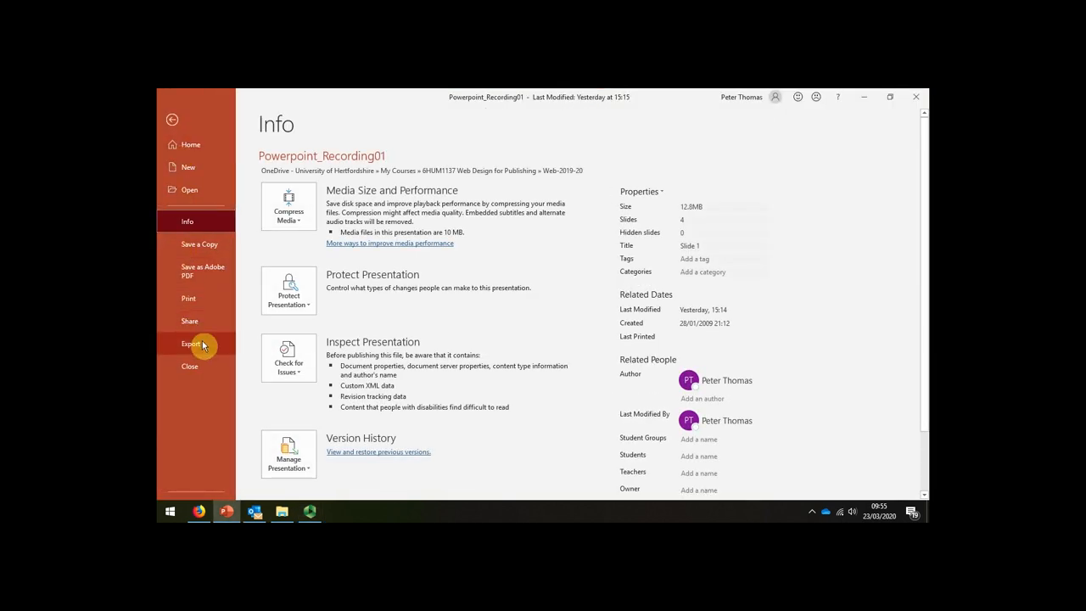
{"action": "left_click", "coordinate": [190, 343]}
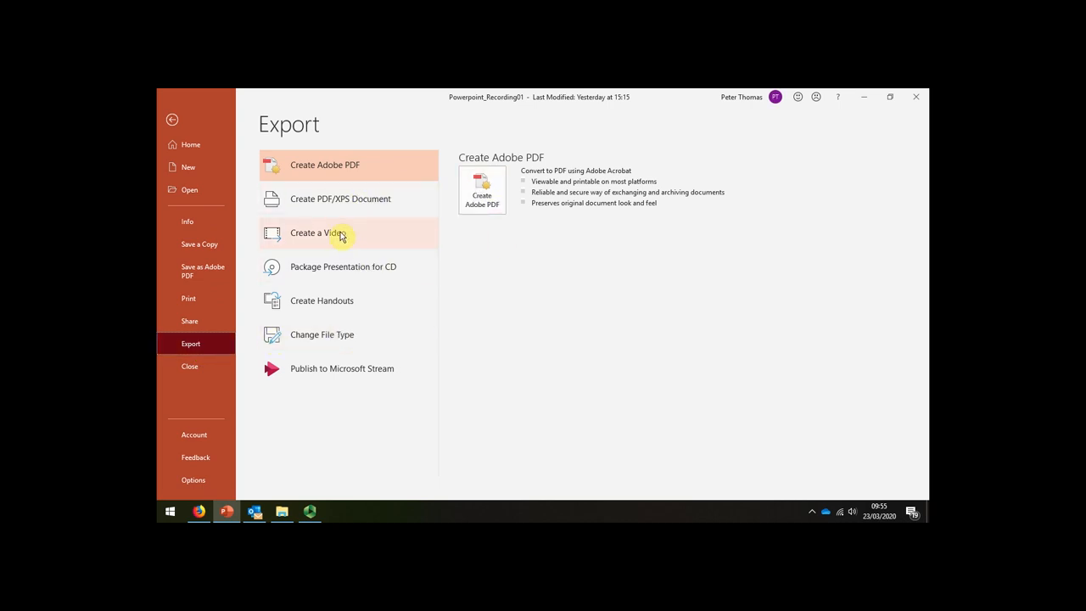
{"action": "mouse_move", "coordinate": [354, 233]}
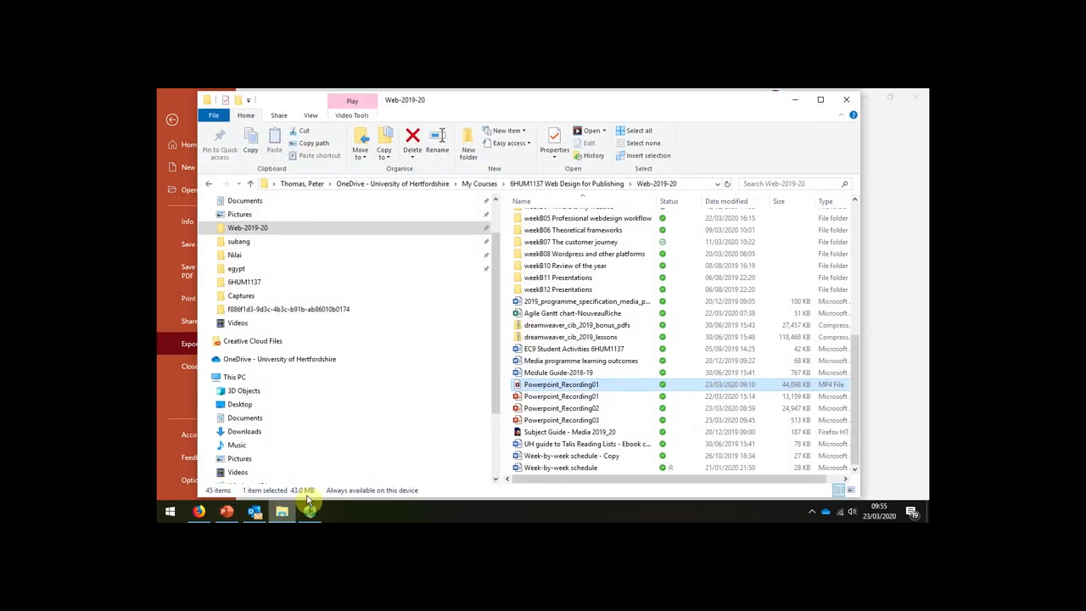
{"action": "mouse_move", "coordinate": [740, 407]}
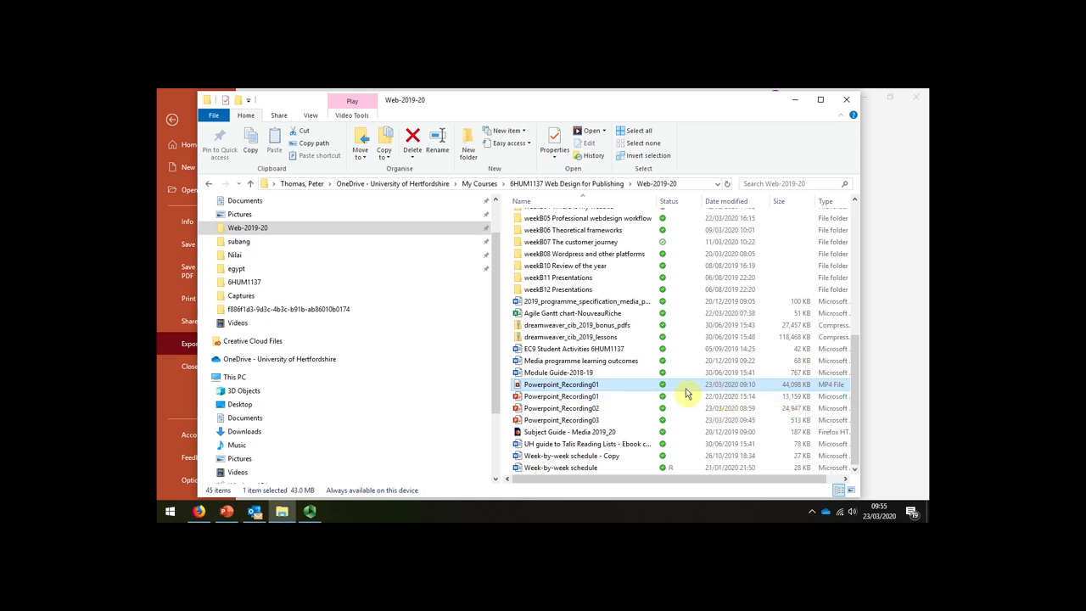
{"action": "mouse_move", "coordinate": [788, 390]}
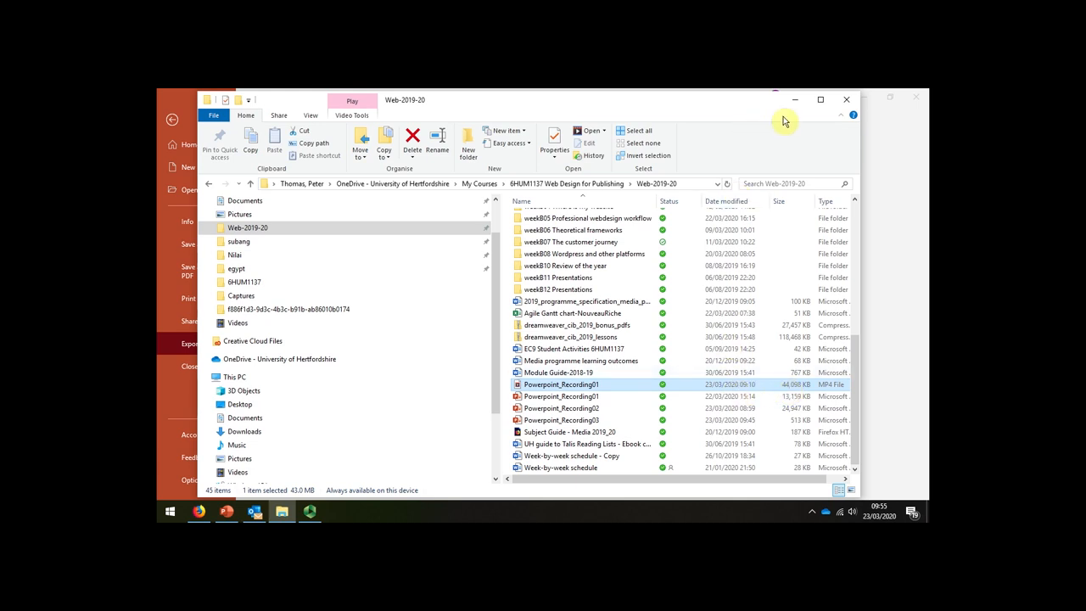
{"action": "mouse_move", "coordinate": [794, 102]}
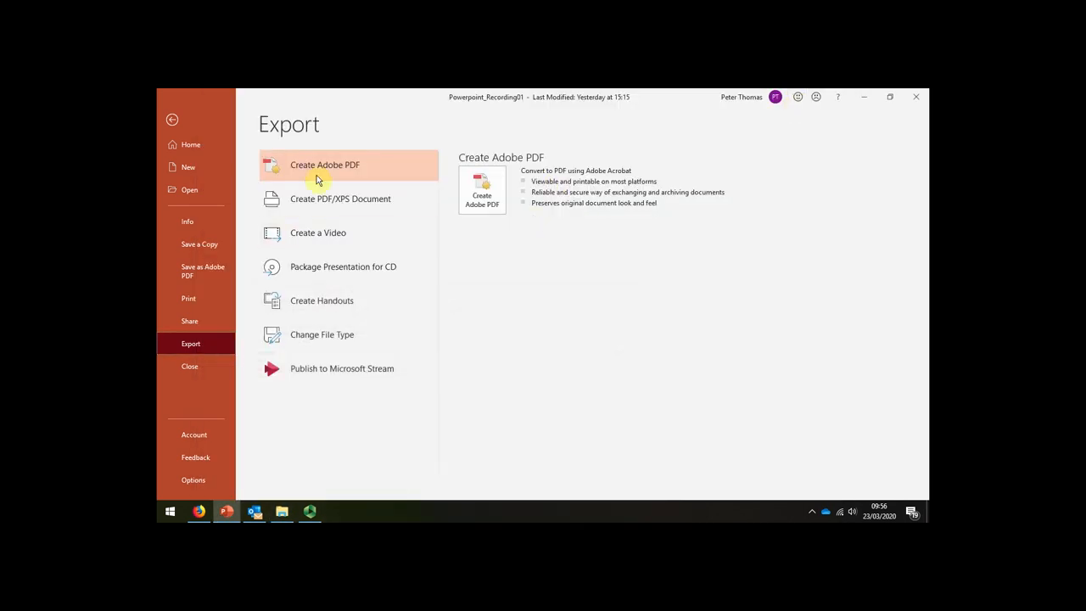
Leave Backstage and end the brief Presenter View run, returning to the title slide
{"action": "left_click", "coordinate": [172, 119]}
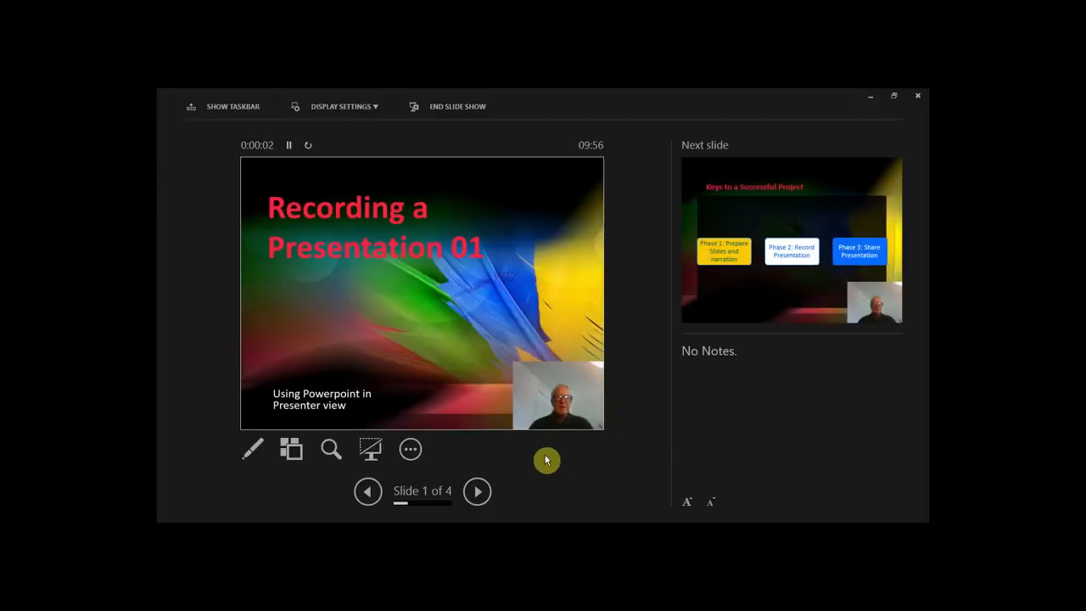
{"action": "left_click", "coordinate": [457, 105]}
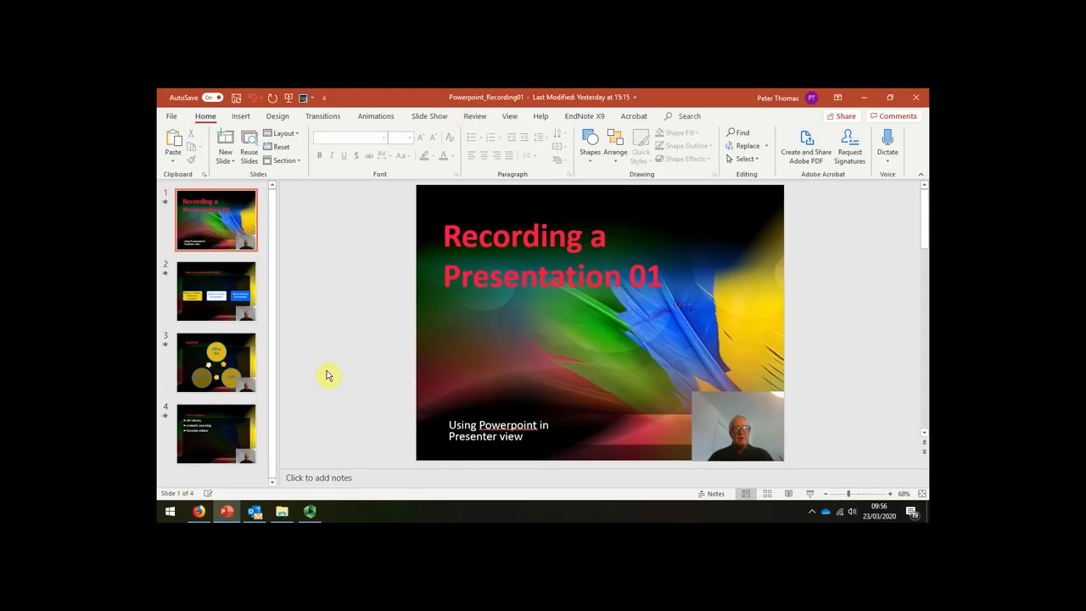
{"action": "mouse_move", "coordinate": [324, 377]}
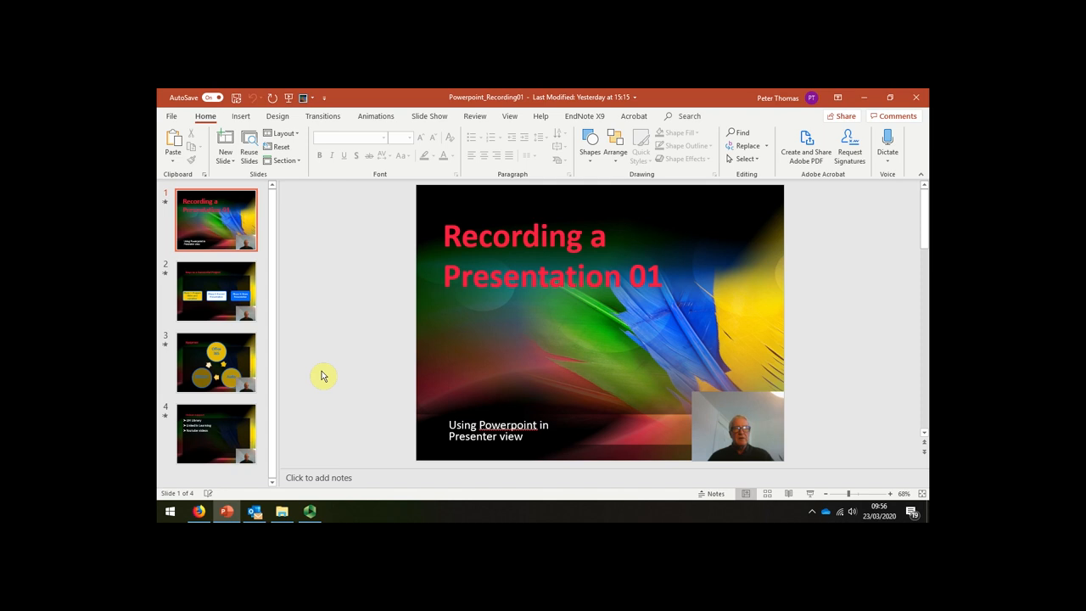
{"action": "mouse_move", "coordinate": [323, 378]}
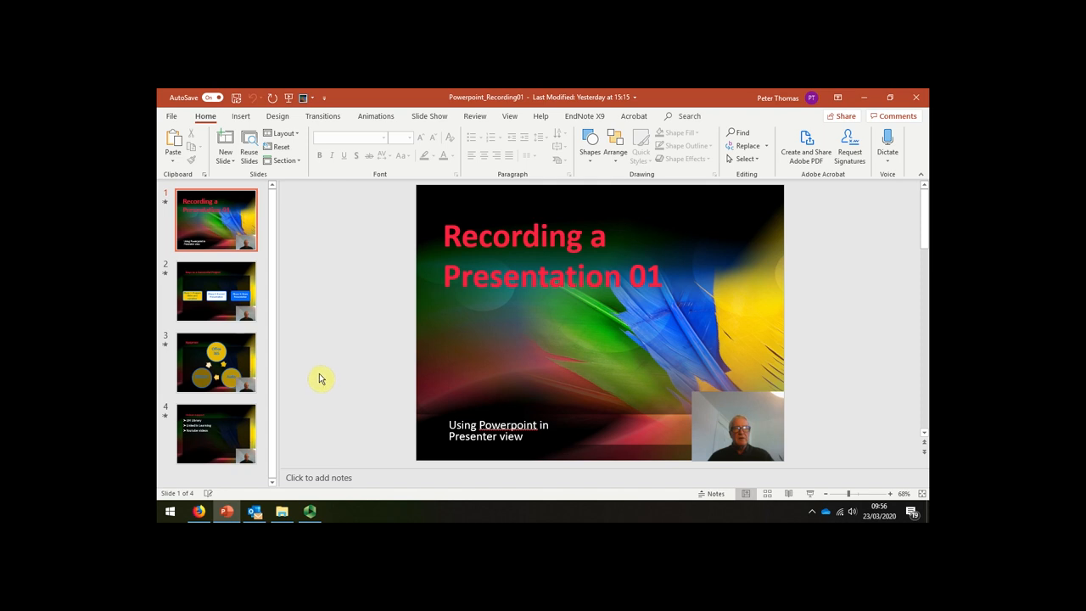
{"action": "mouse_move", "coordinate": [285, 285]}
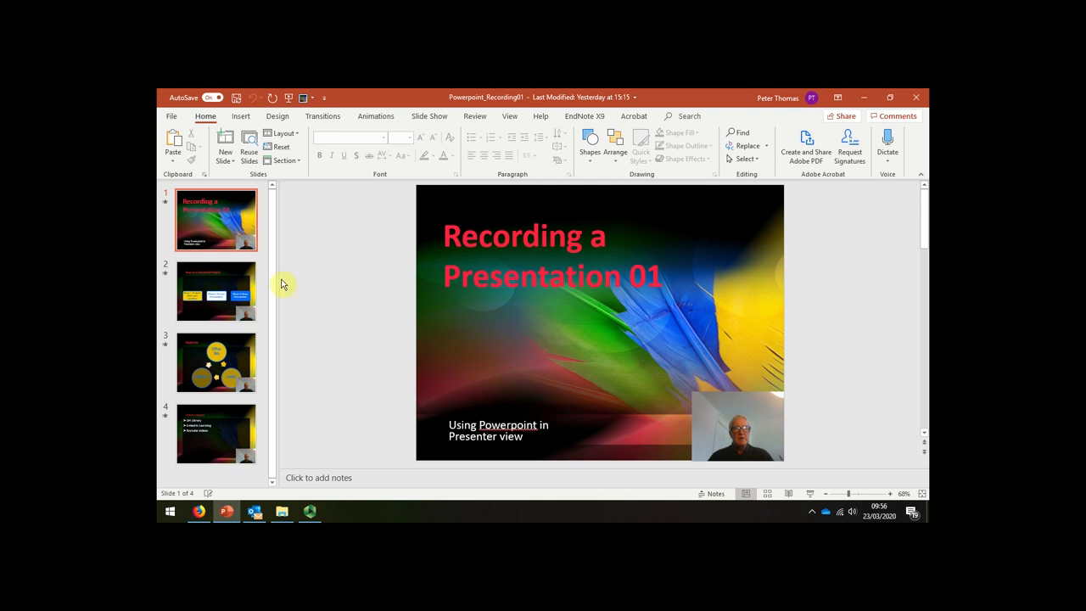
{"action": "mouse_move", "coordinate": [289, 428]}
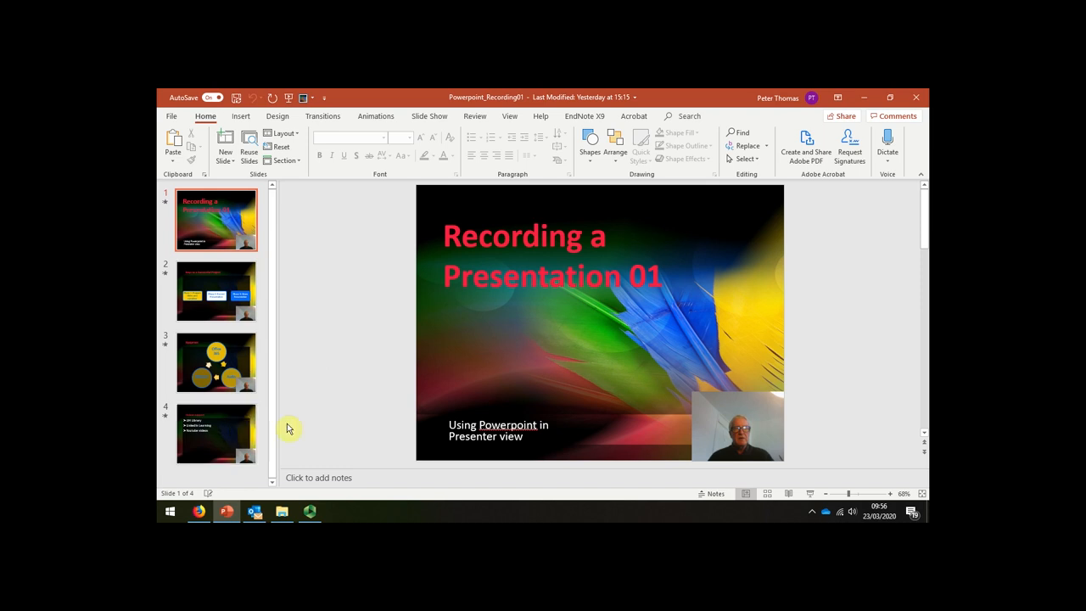
{"action": "mouse_move", "coordinate": [319, 376]}
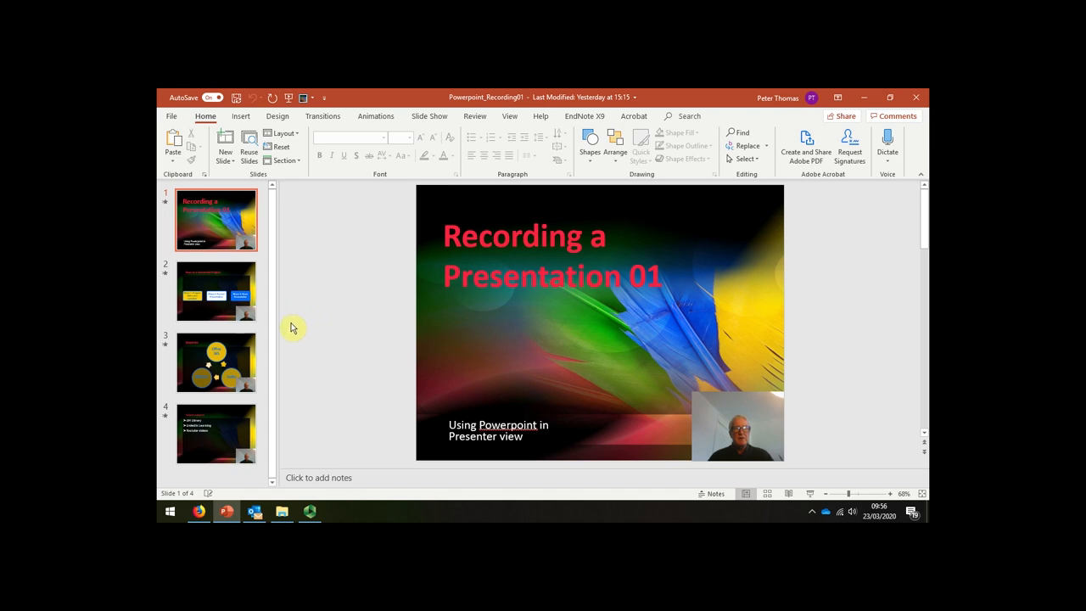
{"action": "mouse_move", "coordinate": [217, 292]}
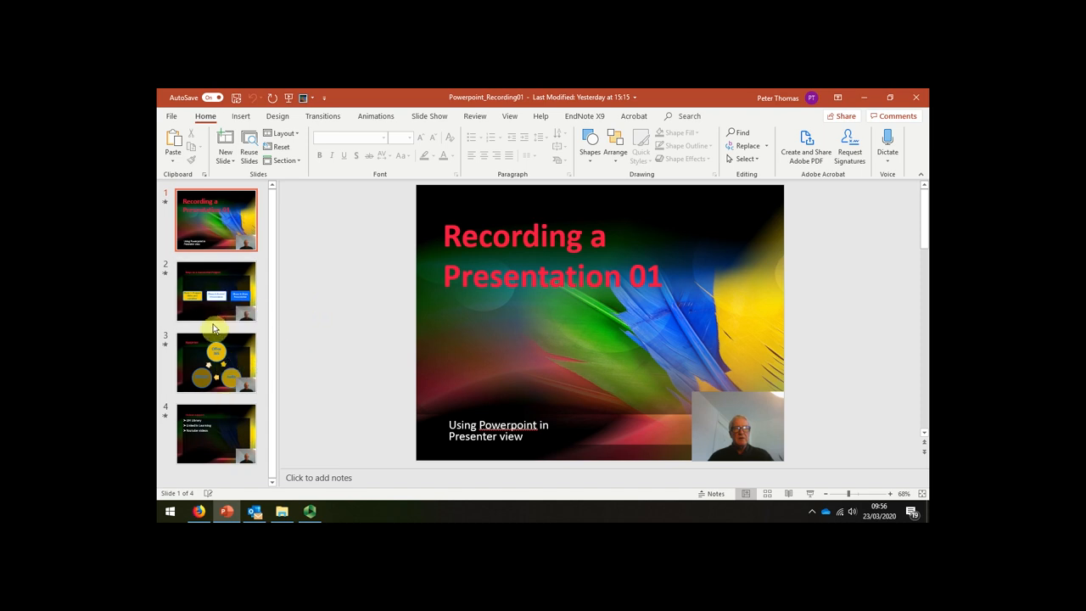
{"action": "mouse_move", "coordinate": [214, 333]}
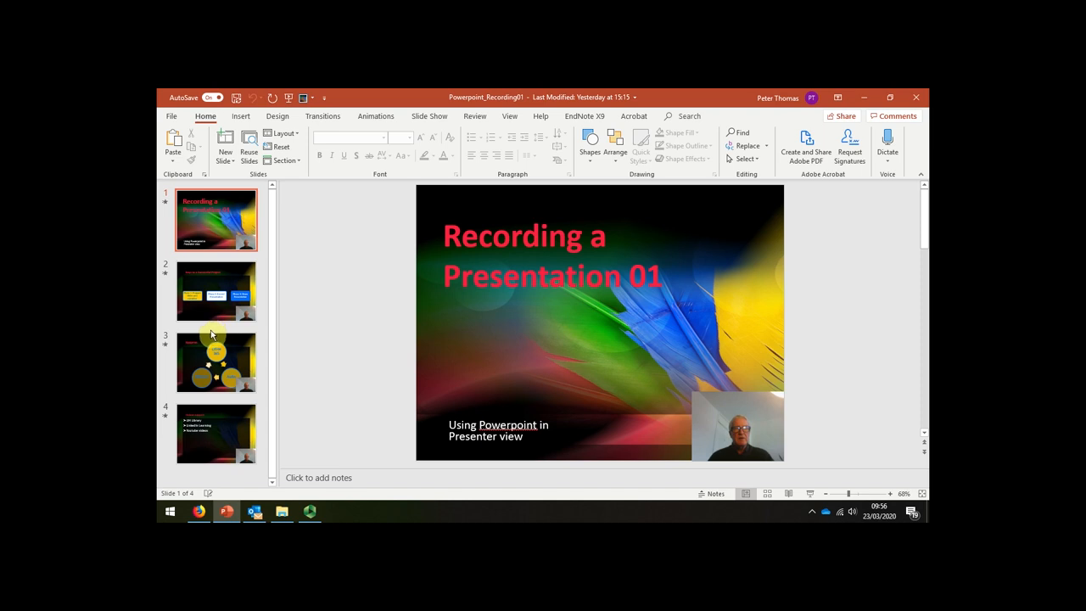
{"action": "mouse_move", "coordinate": [326, 341]}
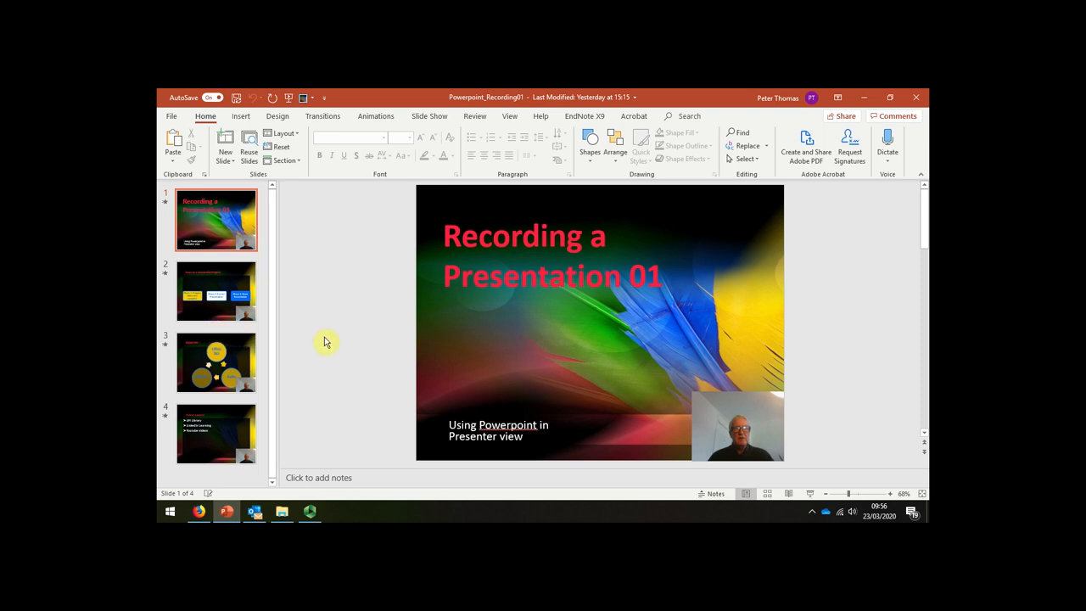
{"action": "mouse_move", "coordinate": [321, 351]}
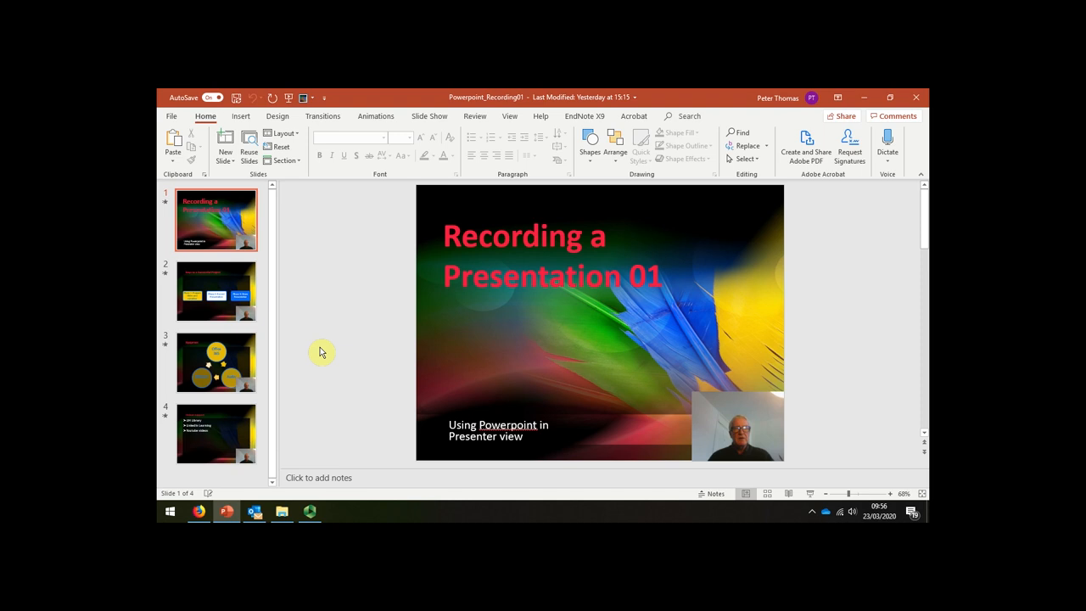